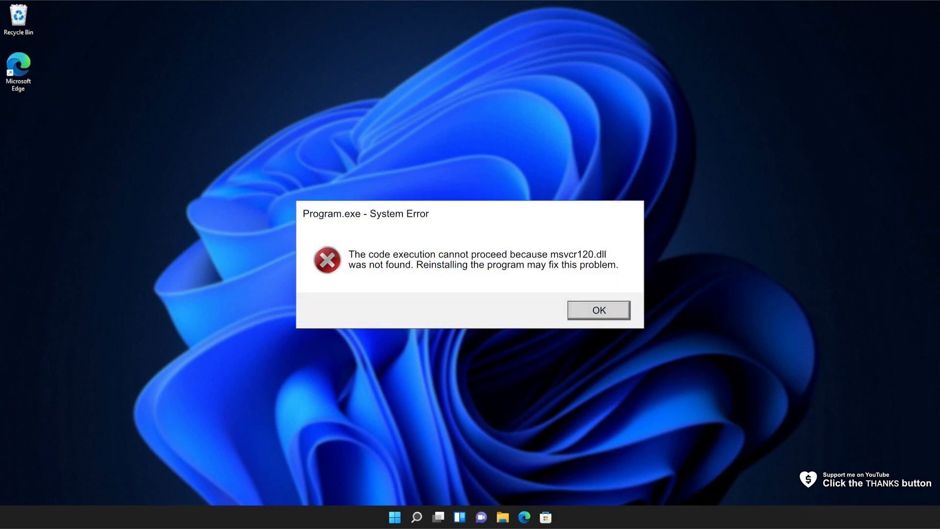
Dismiss the Program.exe missing msvcr120.dll system error with OK.
left_click(598, 310)
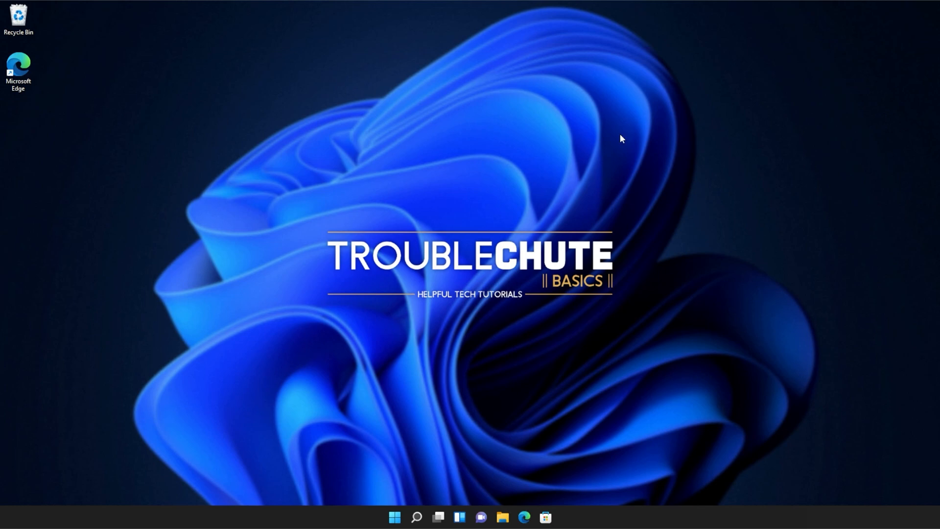
mouse_move(524, 516)
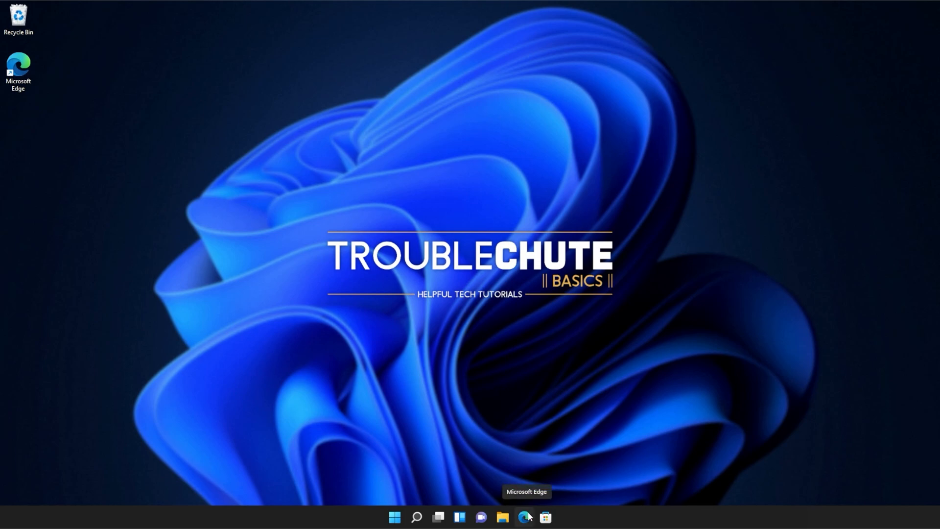
Launch Edge and start the Visual C++ 2015 Redistributable download.
left_click(527, 517)
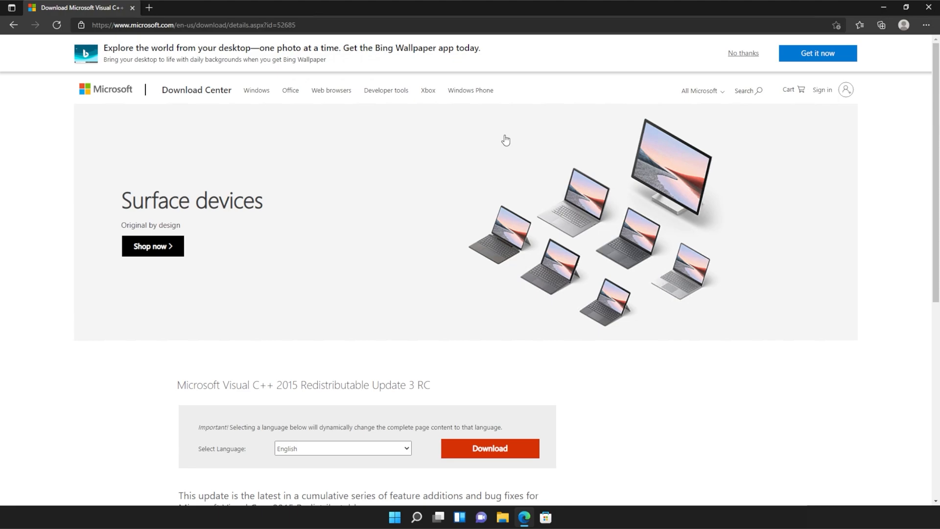
scroll("down", 3)
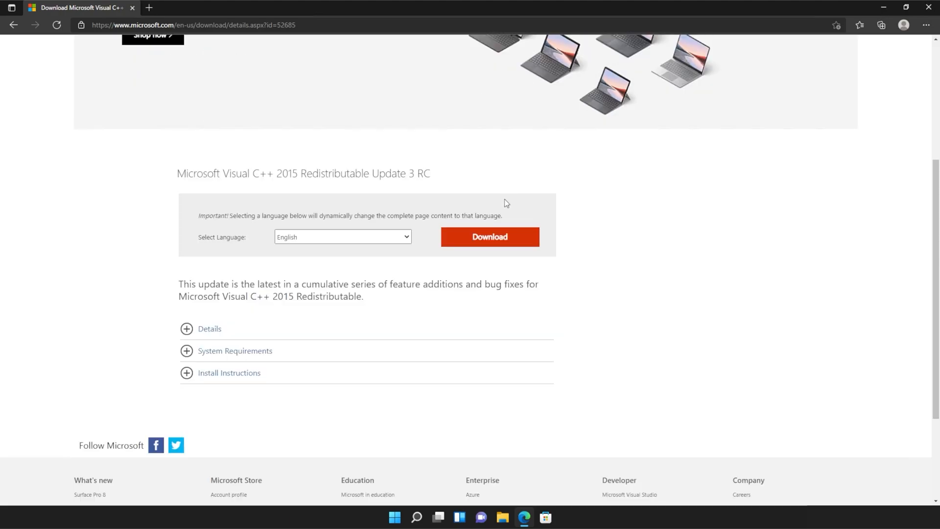
left_click(489, 236)
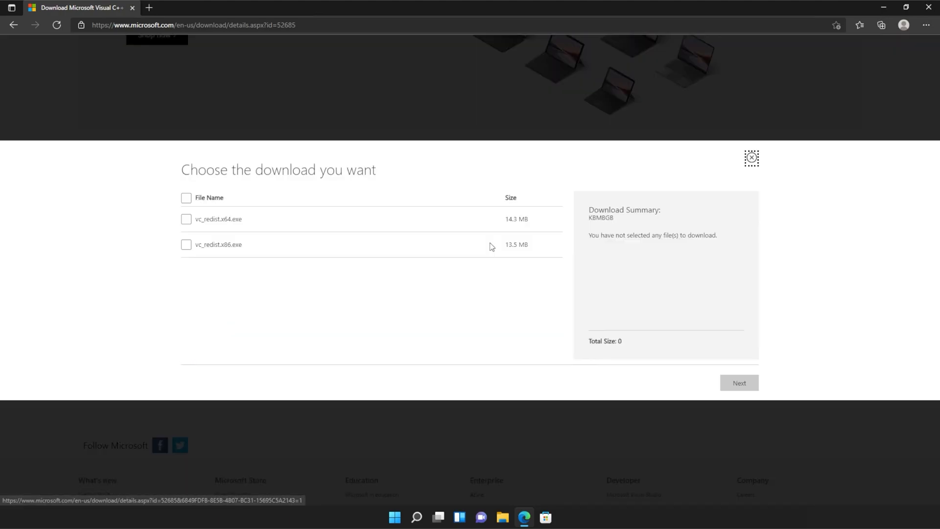
Select both vc_redist.x64.exe and vc_redist.x86.exe and allow the multiple-file download.
left_click(186, 196)
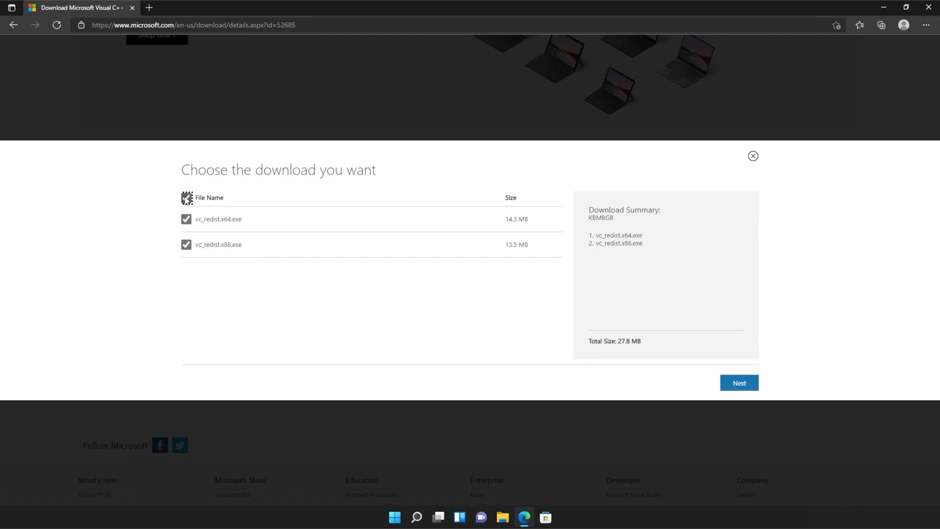
left_click(186, 198)
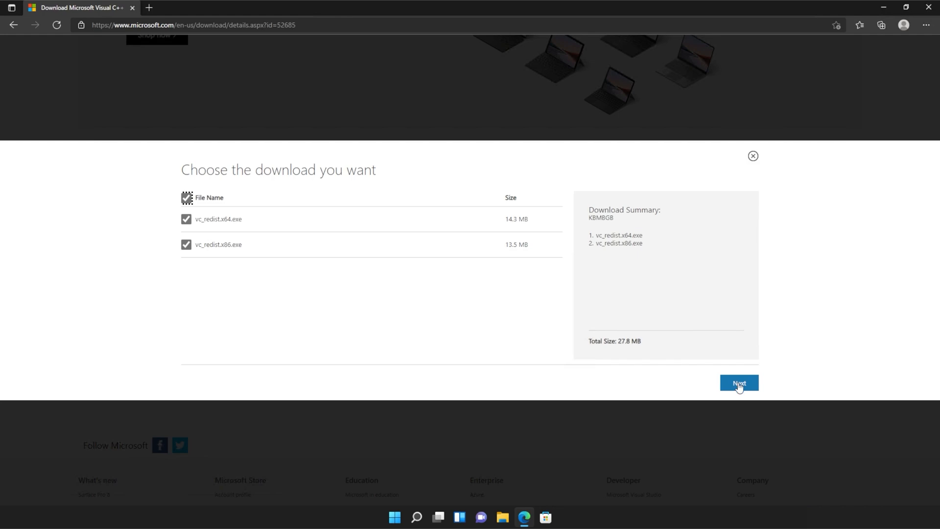
left_click(739, 383)
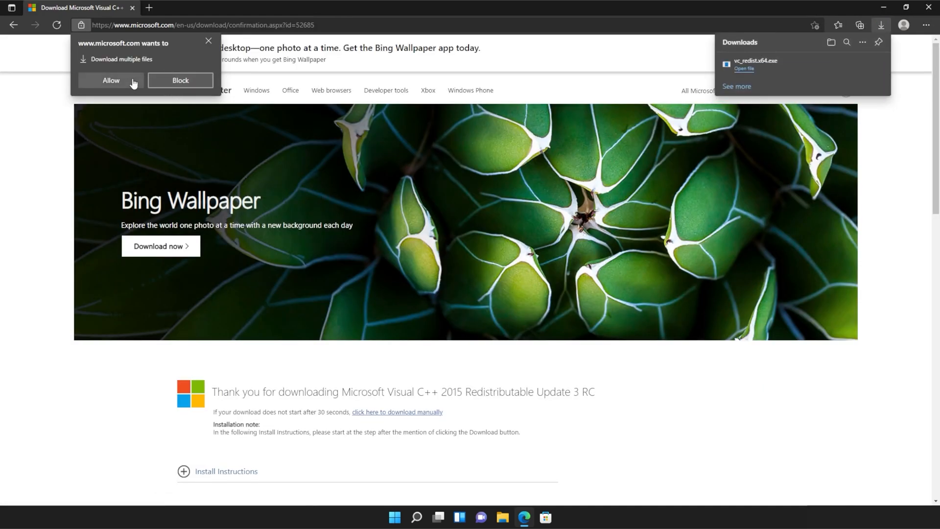
left_click(110, 79)
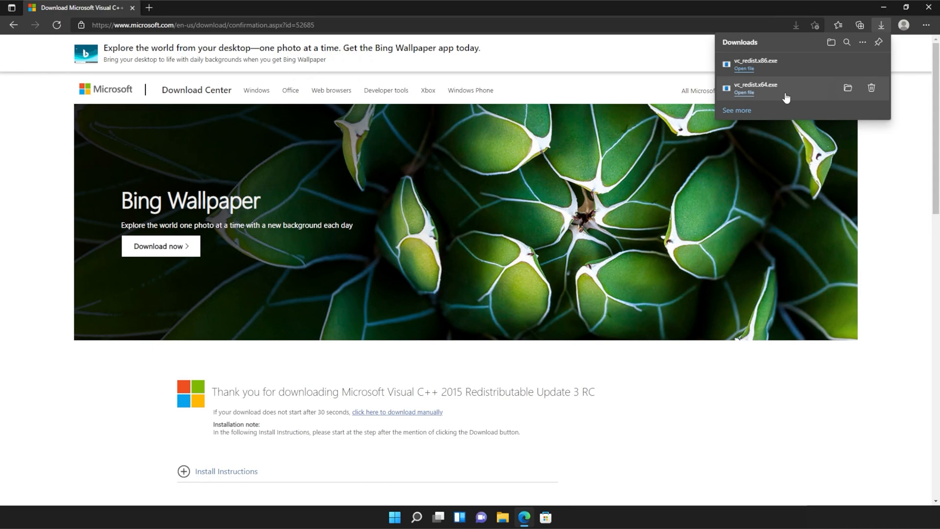
Run vc_redist.x64.exe from Downloads, accept the license, install with UAC approval and close setup.
left_click(745, 93)
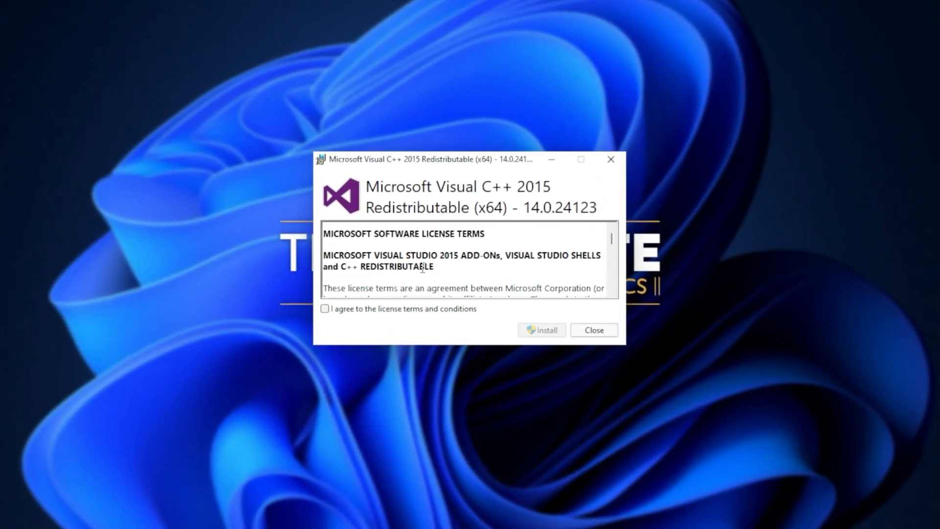
left_click(325, 308)
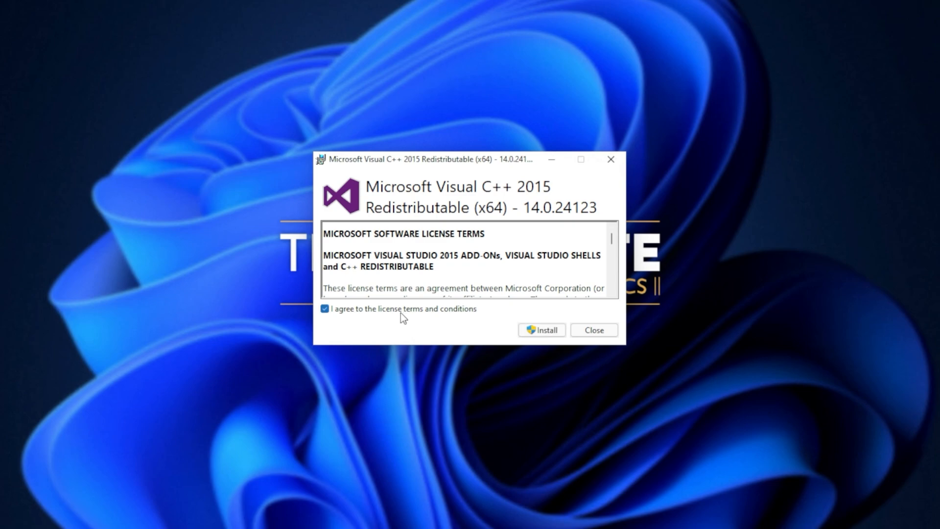
left_click(540, 330)
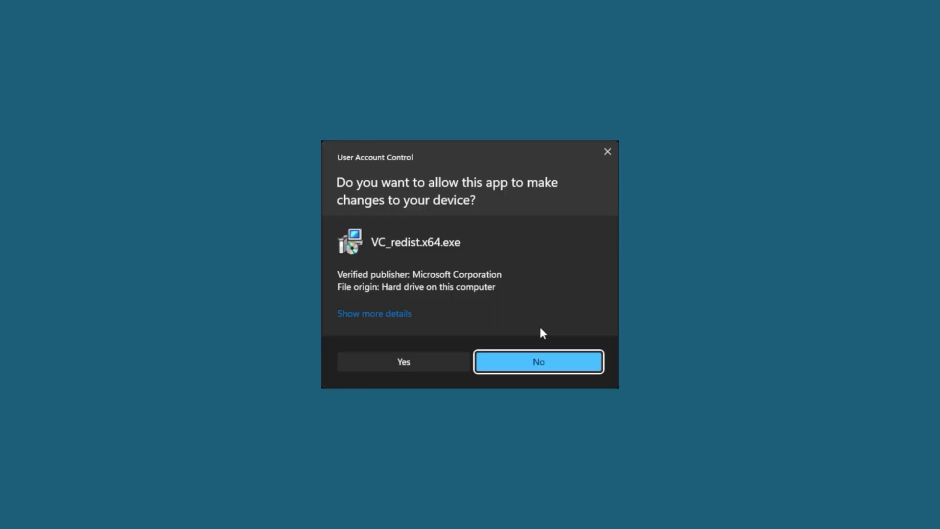
left_click(403, 362)
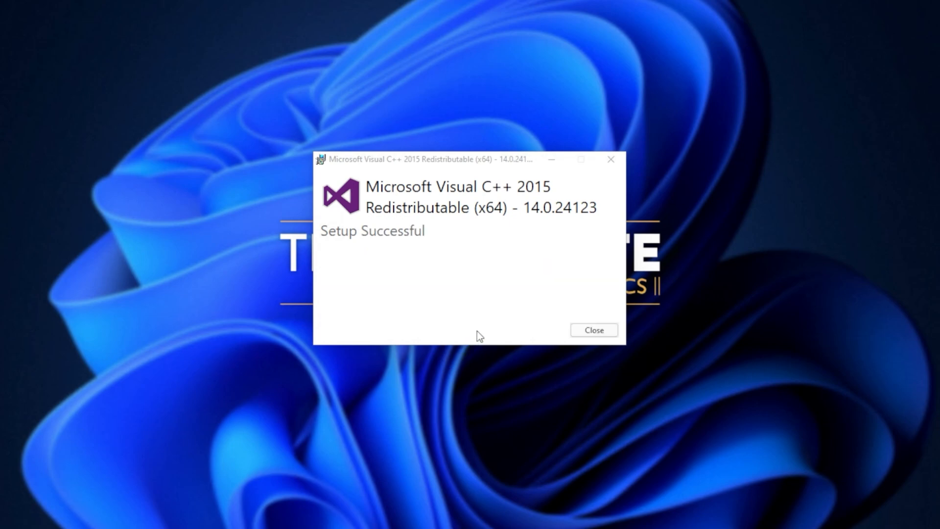
left_click(593, 330)
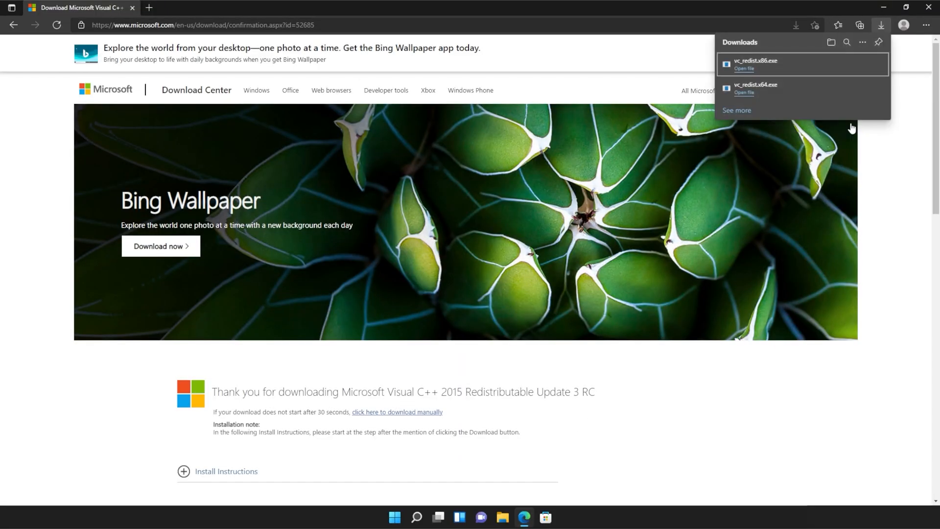
mouse_move(762, 72)
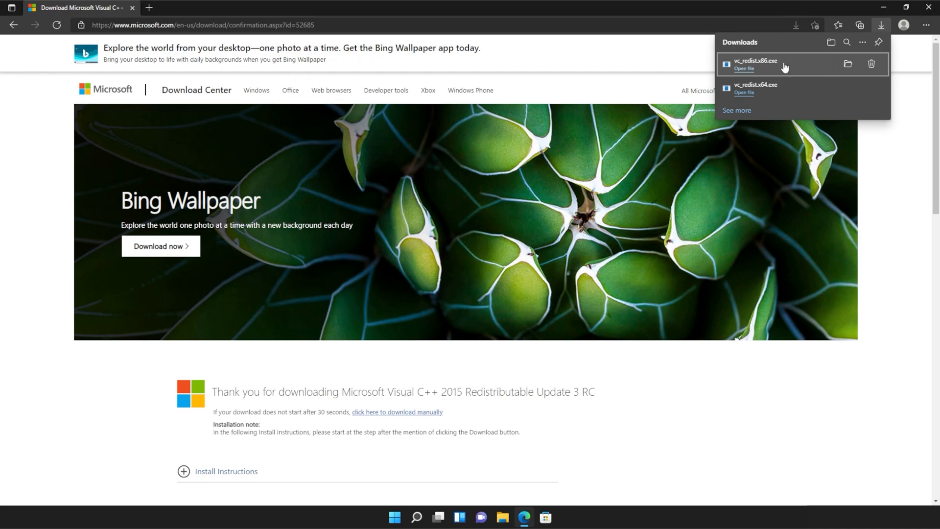
mouse_move(802, 87)
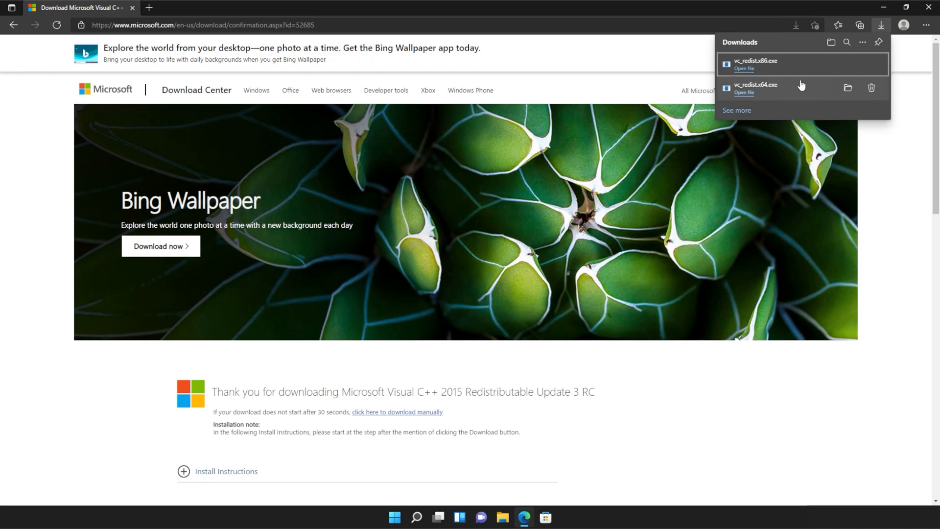
Run vc_redist.x86.exe, install the x86 redistributable and close its setup window.
left_click(743, 69)
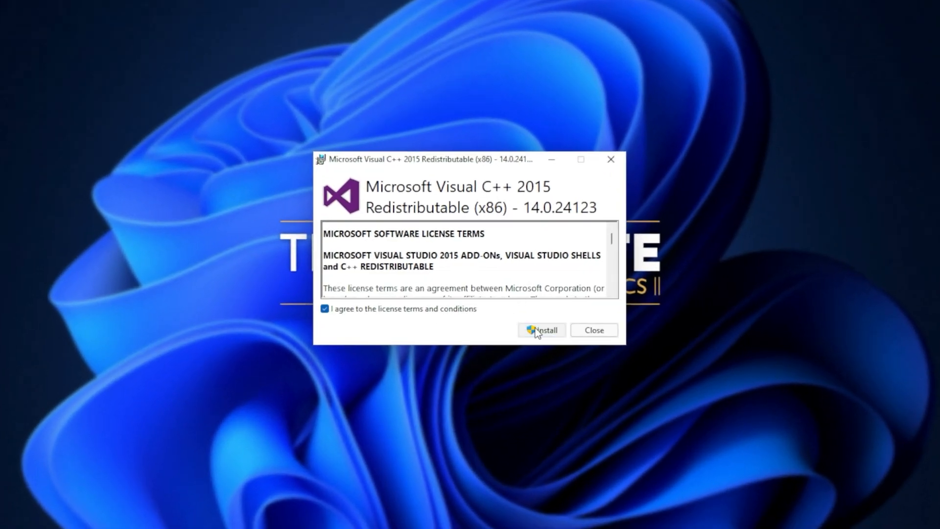
left_click(542, 330)
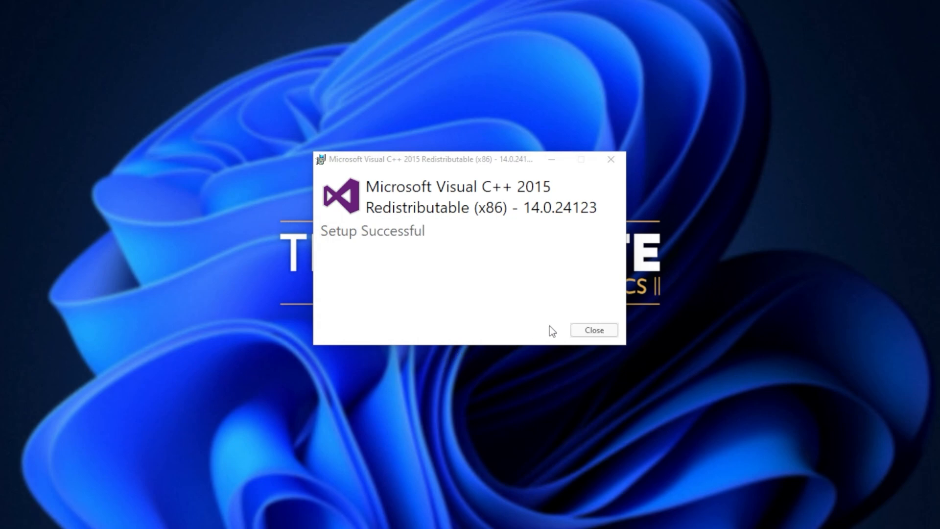
left_click(592, 330)
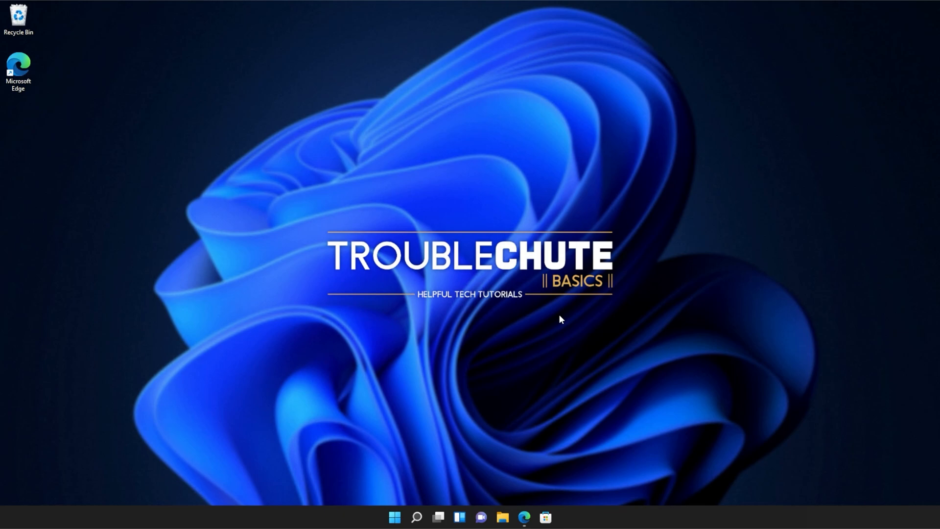
Search Start for cmd and run Command Prompt as administrator.
left_click(395, 517)
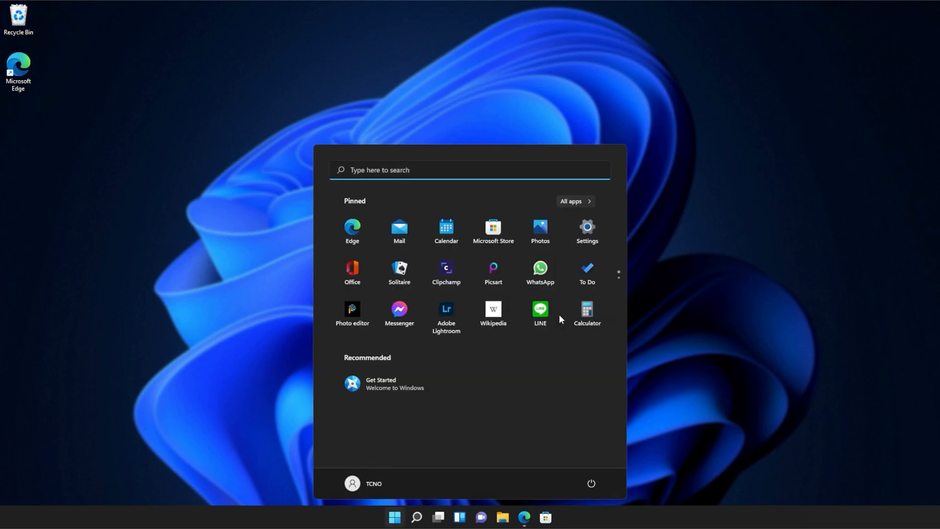
type("c")
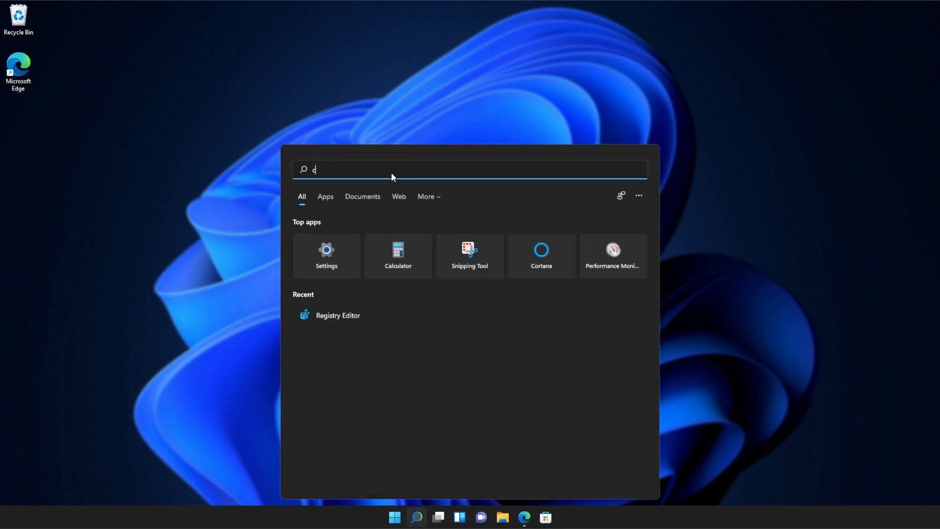
type("md")
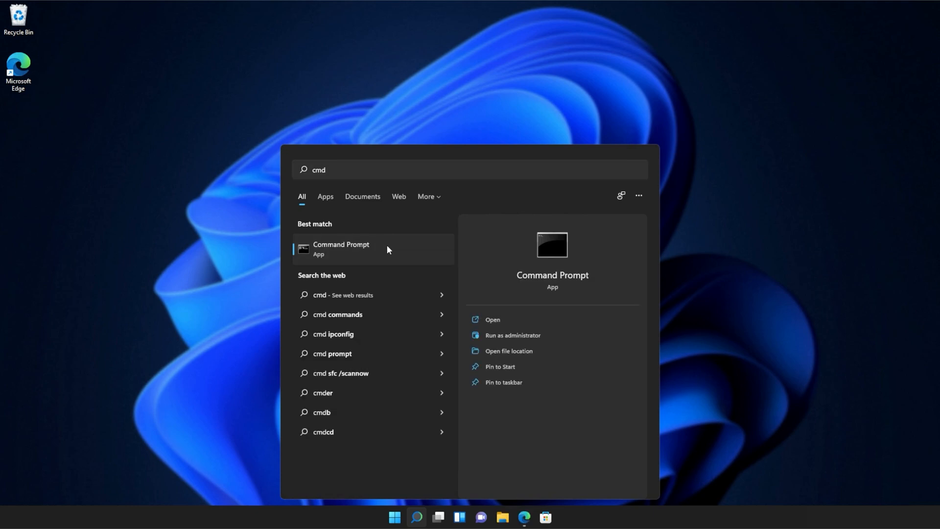
right_click(340, 249)
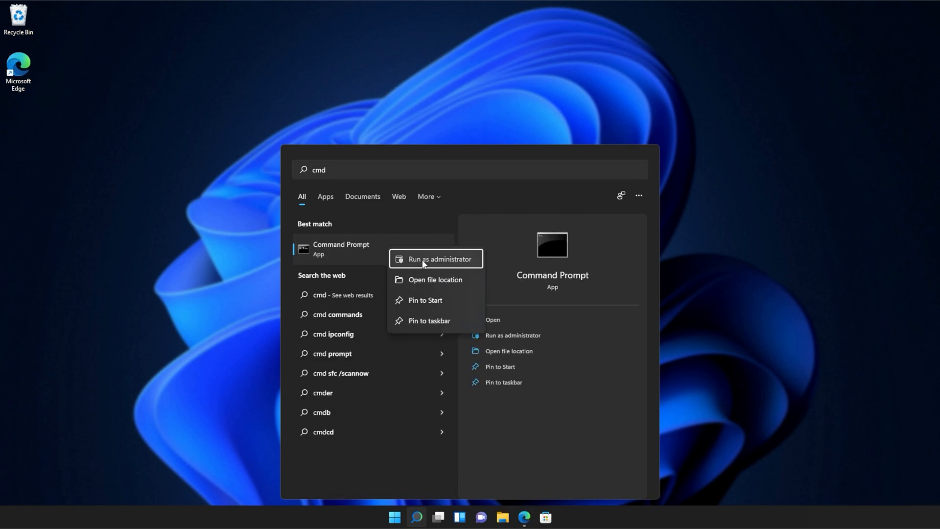
left_click(440, 259)
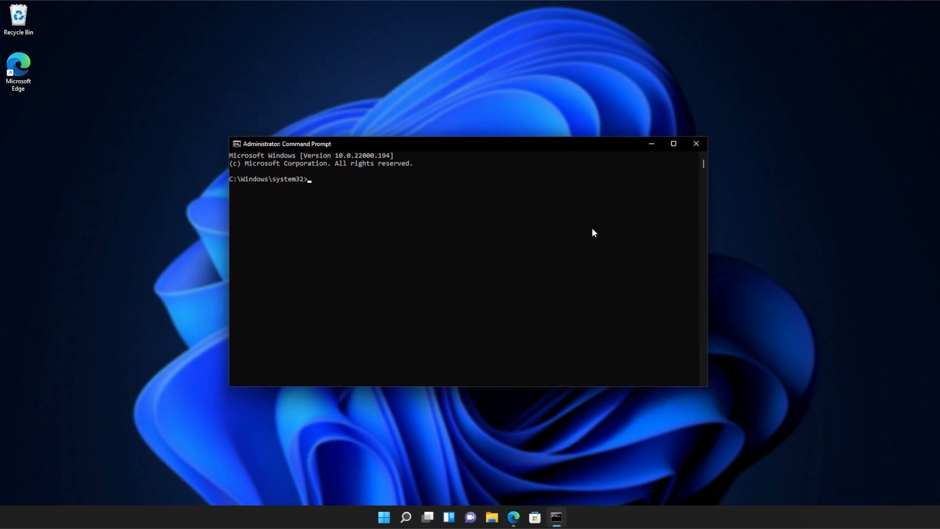
Run sfc /scannow to completion with no integrity violations, then close Command Prompt.
type("sfc /sca")
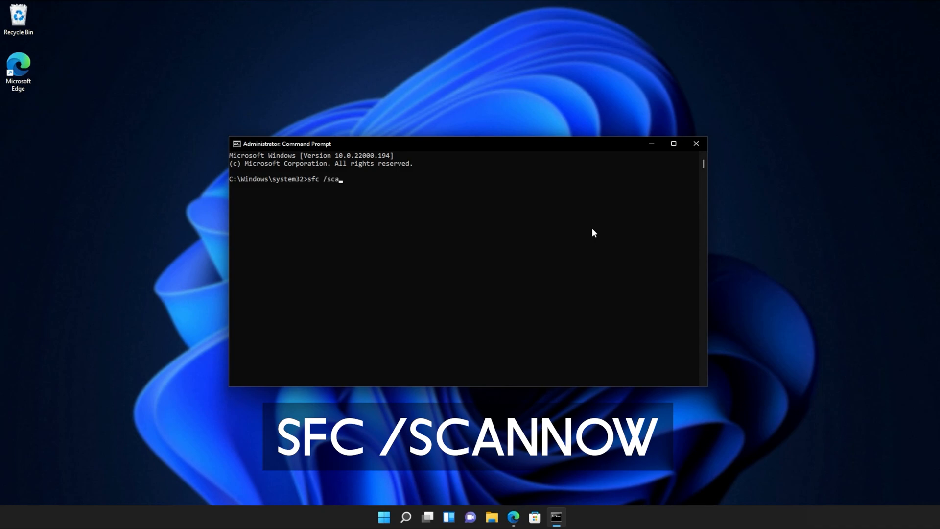
type("nnow")
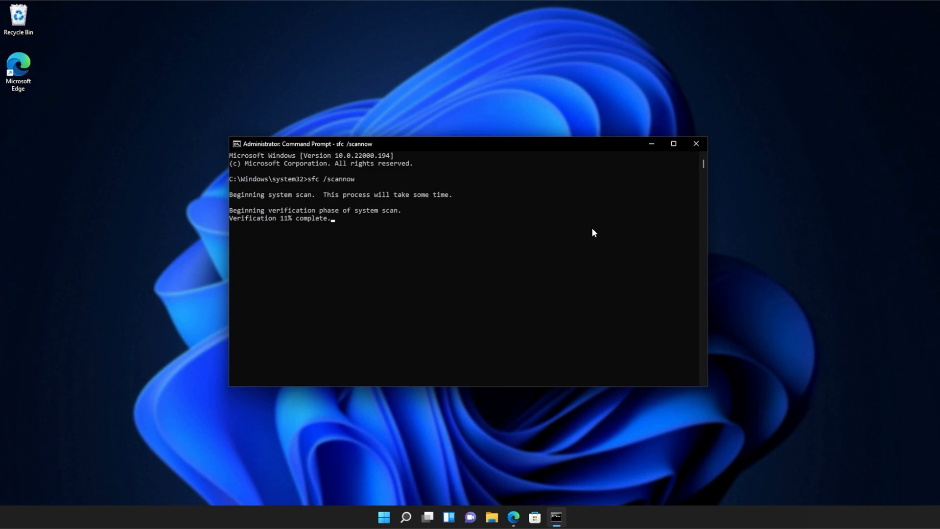
mouse_move(512, 233)
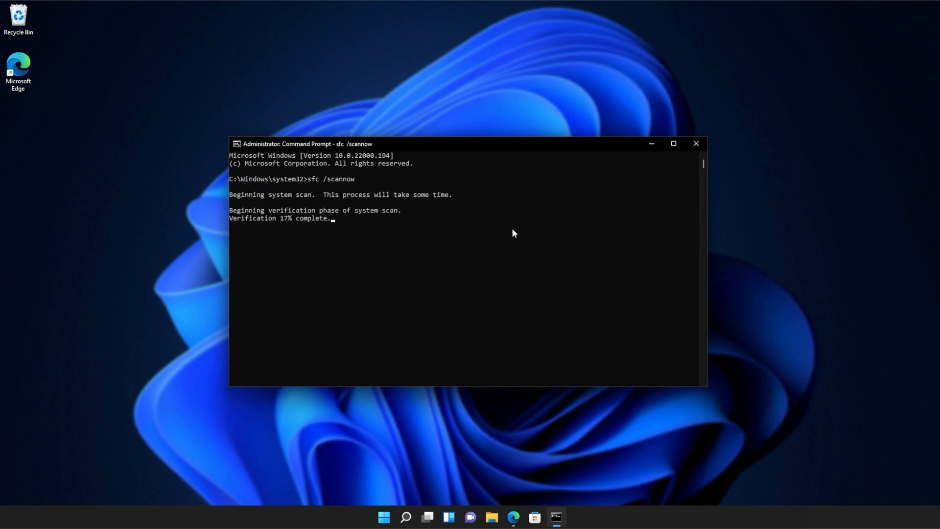
mouse_move(778, 233)
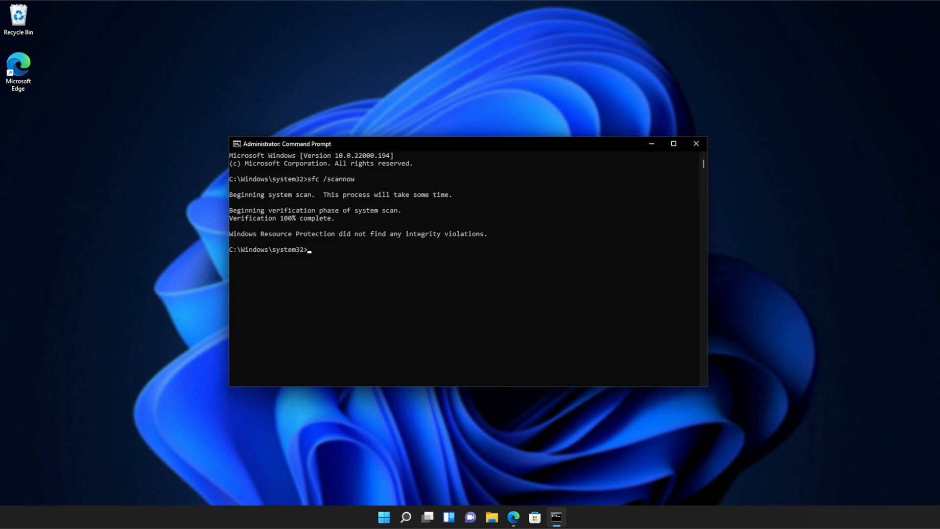
left_click(695, 143)
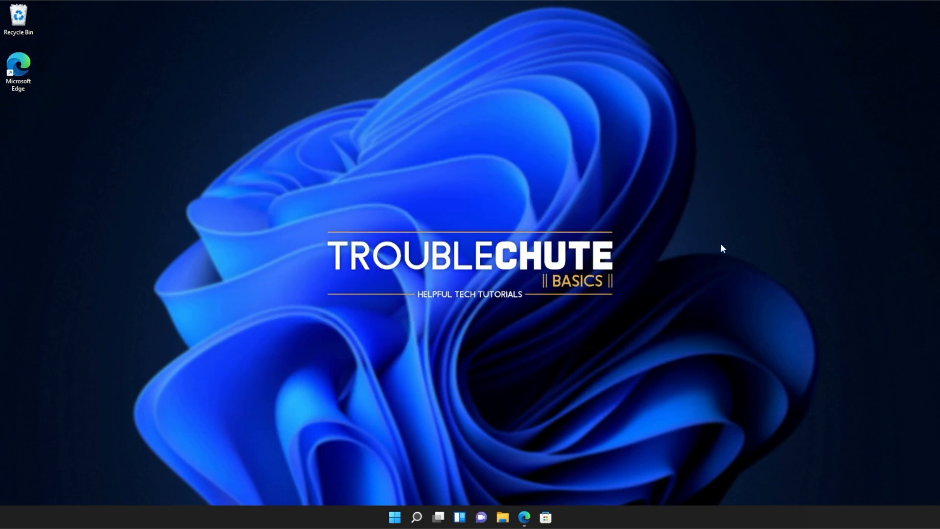